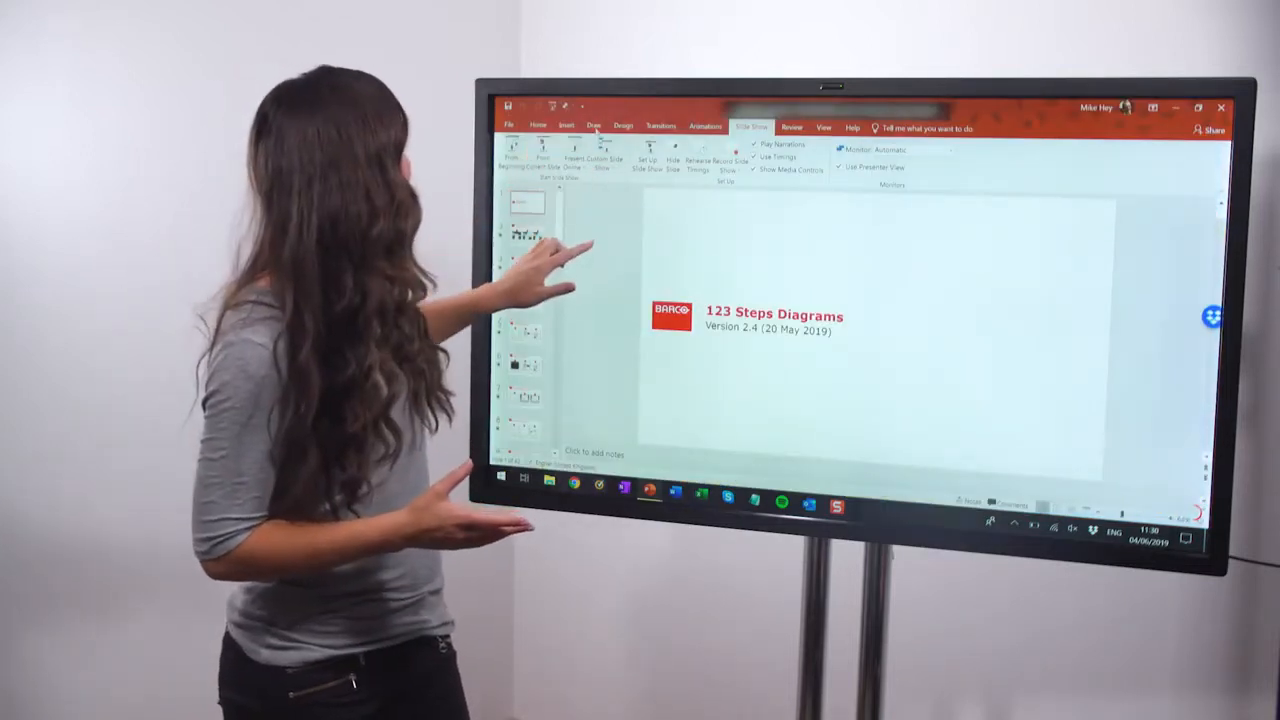
Step: Show the Draw pens, then the Transitions effects for the 123 Steps Diagrams title slide
left_click(593, 126)
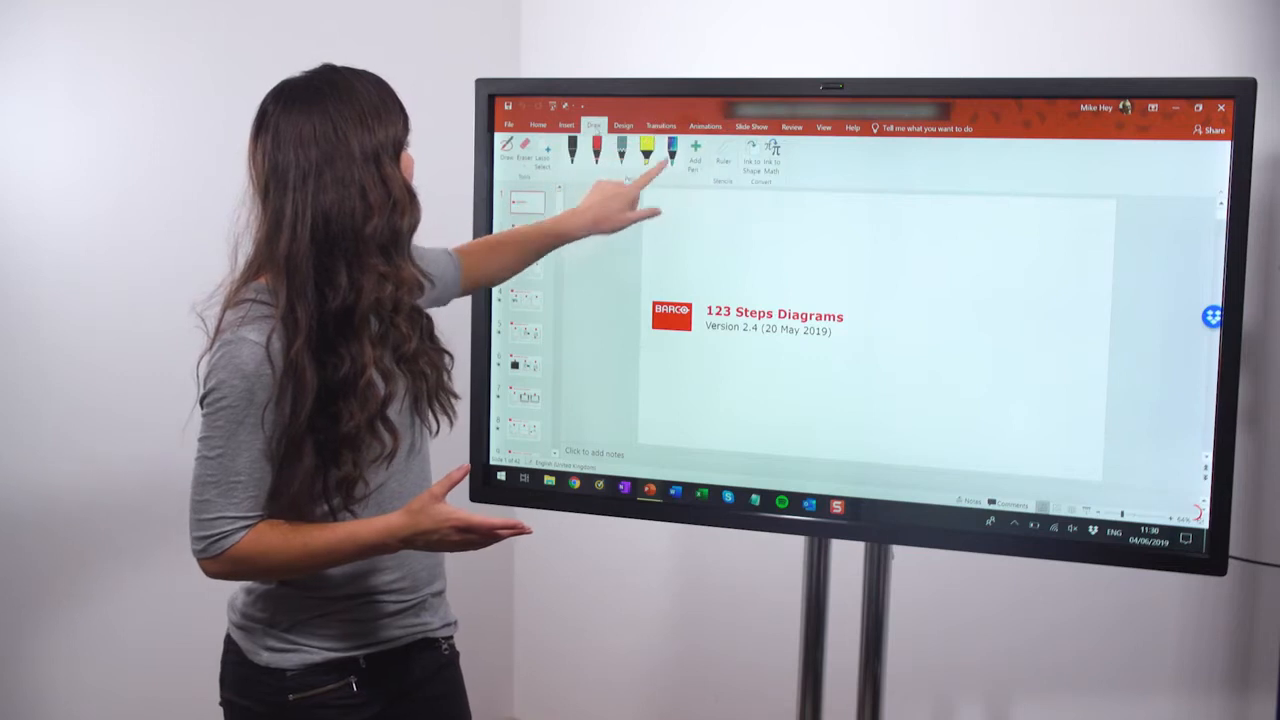
left_click(659, 126)
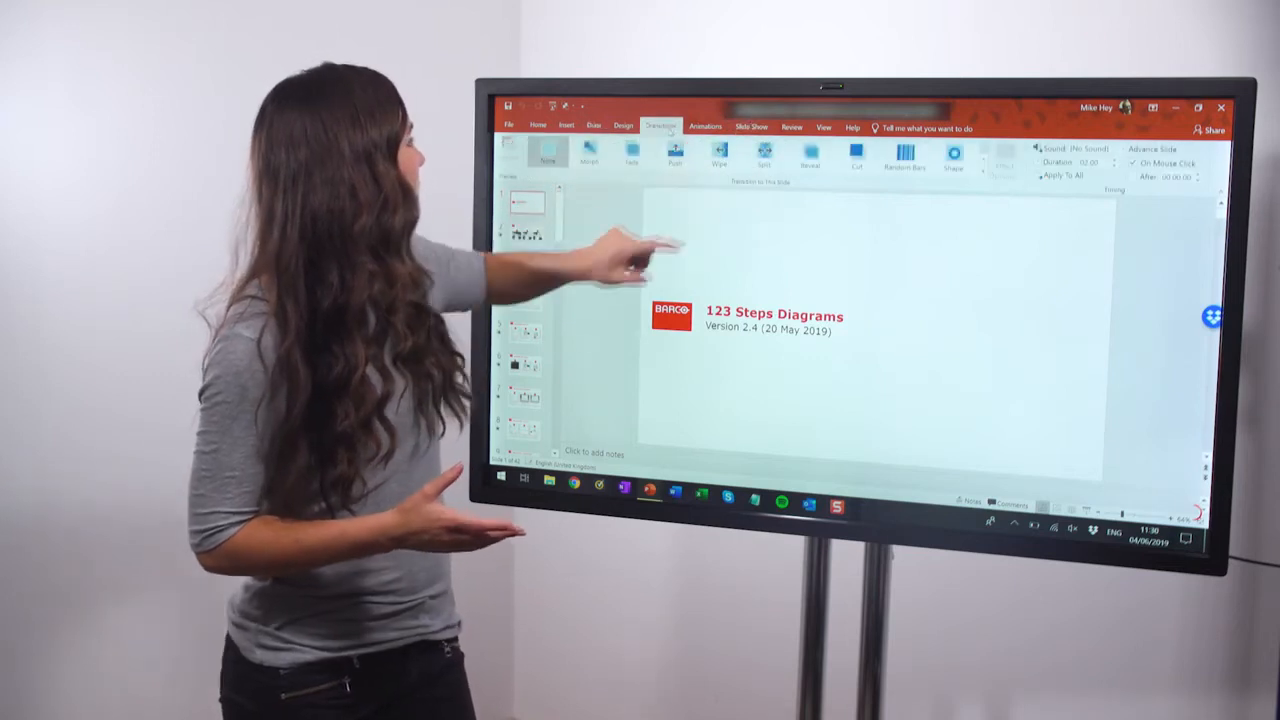
left_click(751, 127)
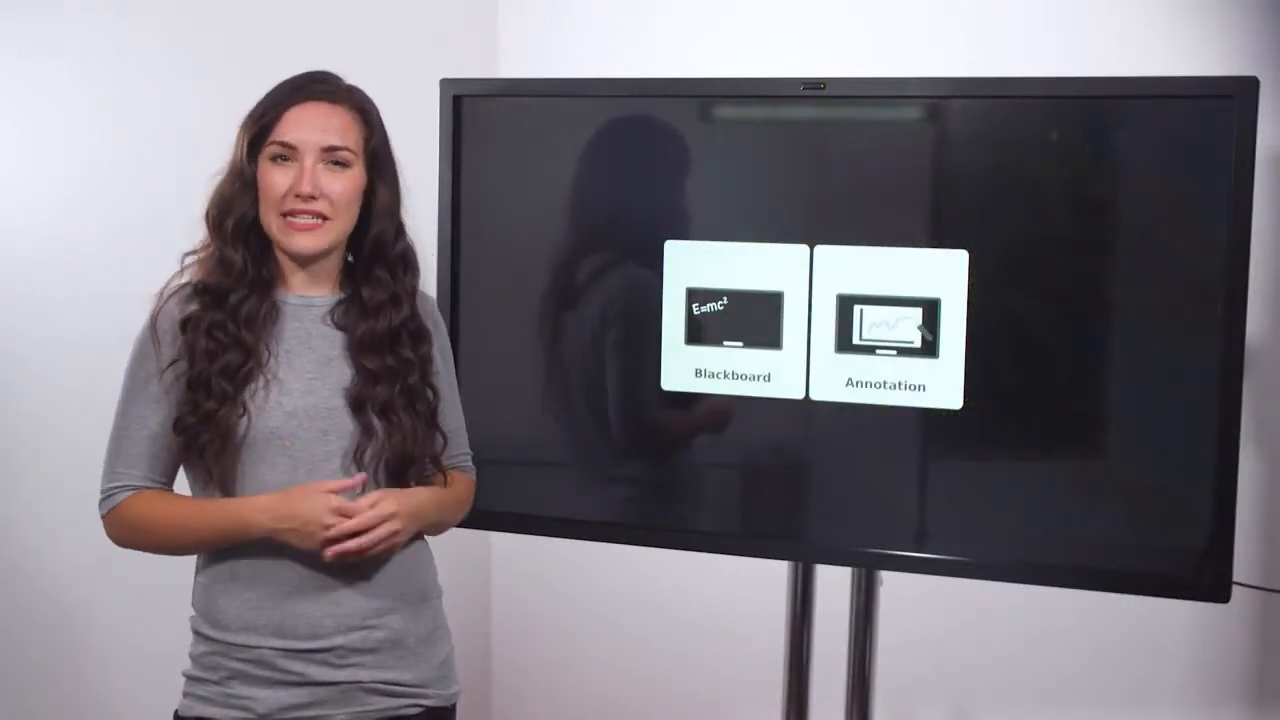
Step: Start a blank blackboard, draw a blue check mark and save the session
left_click(883, 333)
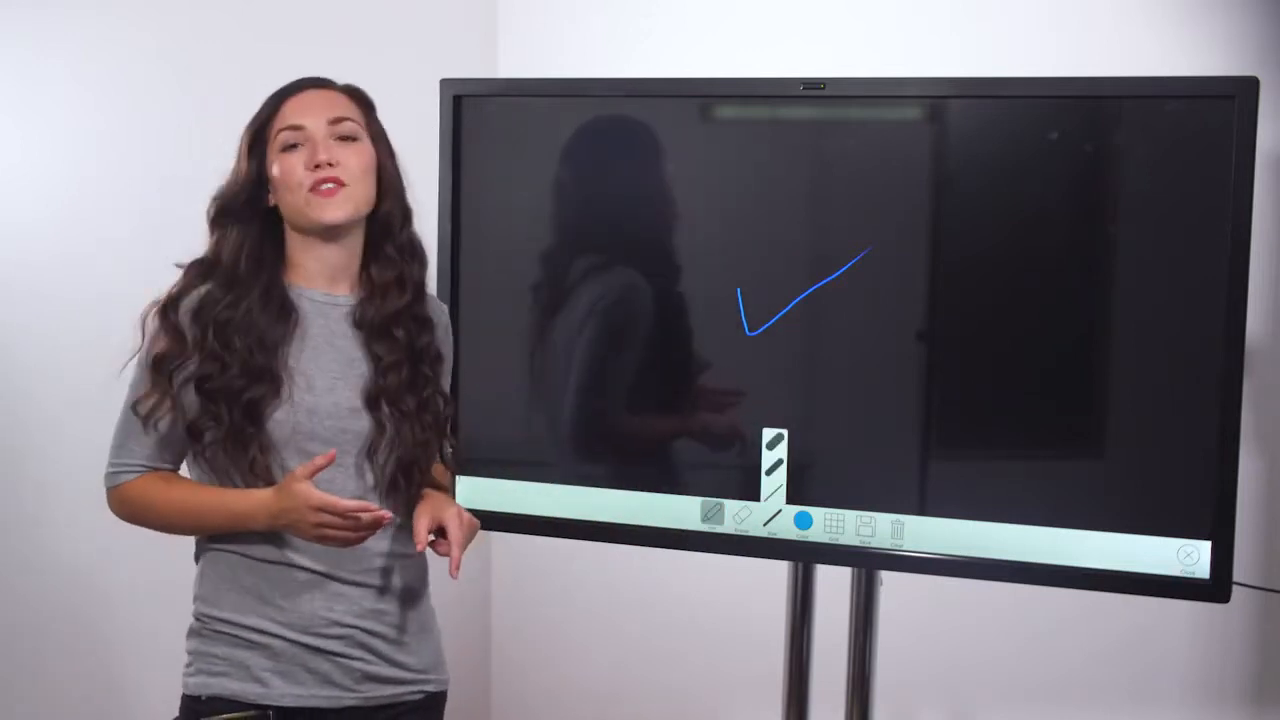
left_click(803, 520)
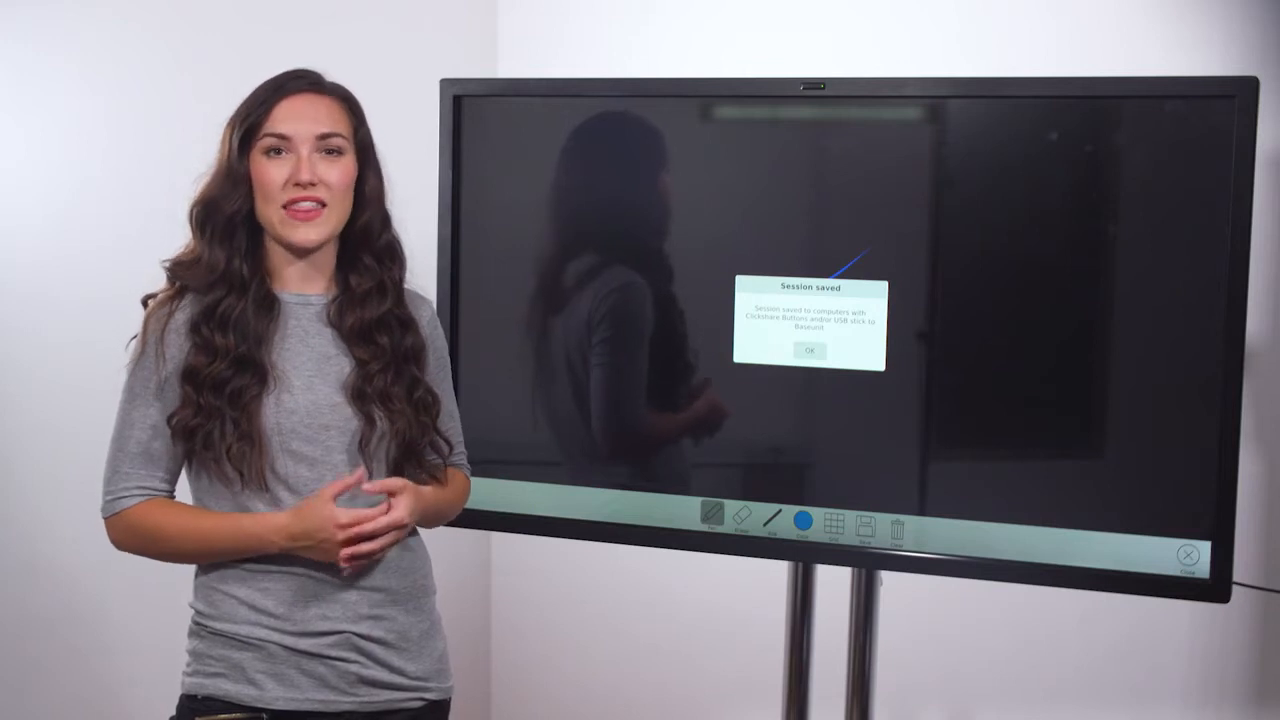
left_click(811, 351)
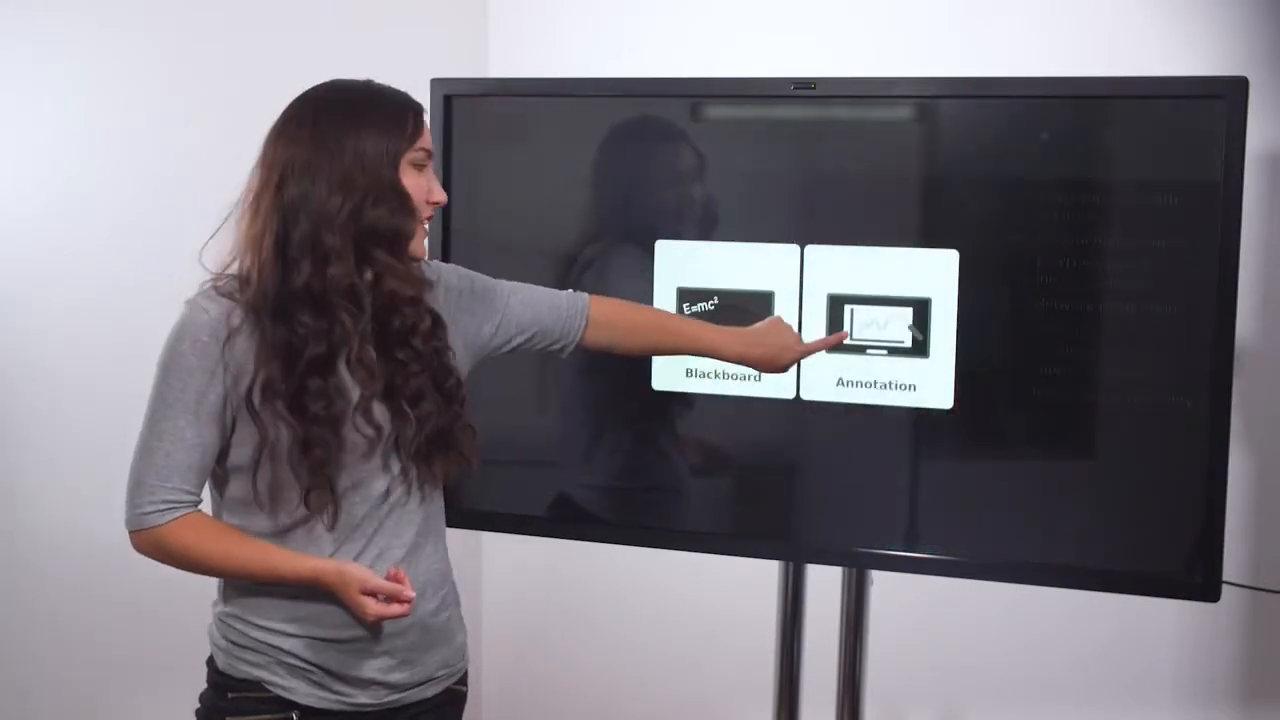
Step: Start Annotation mode from the ClickShare home screen
left_click(872, 335)
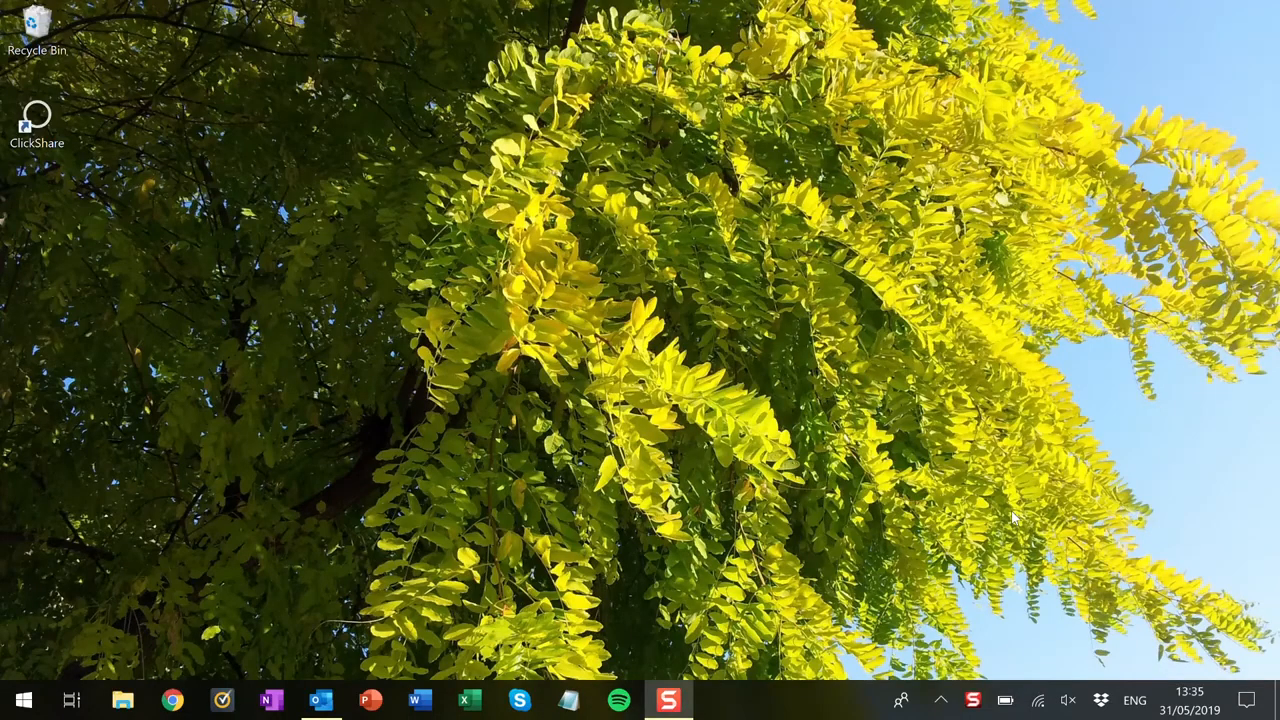
Step: Bring up the Windows Project panel with Win+P on the laptop
key("Win+P")
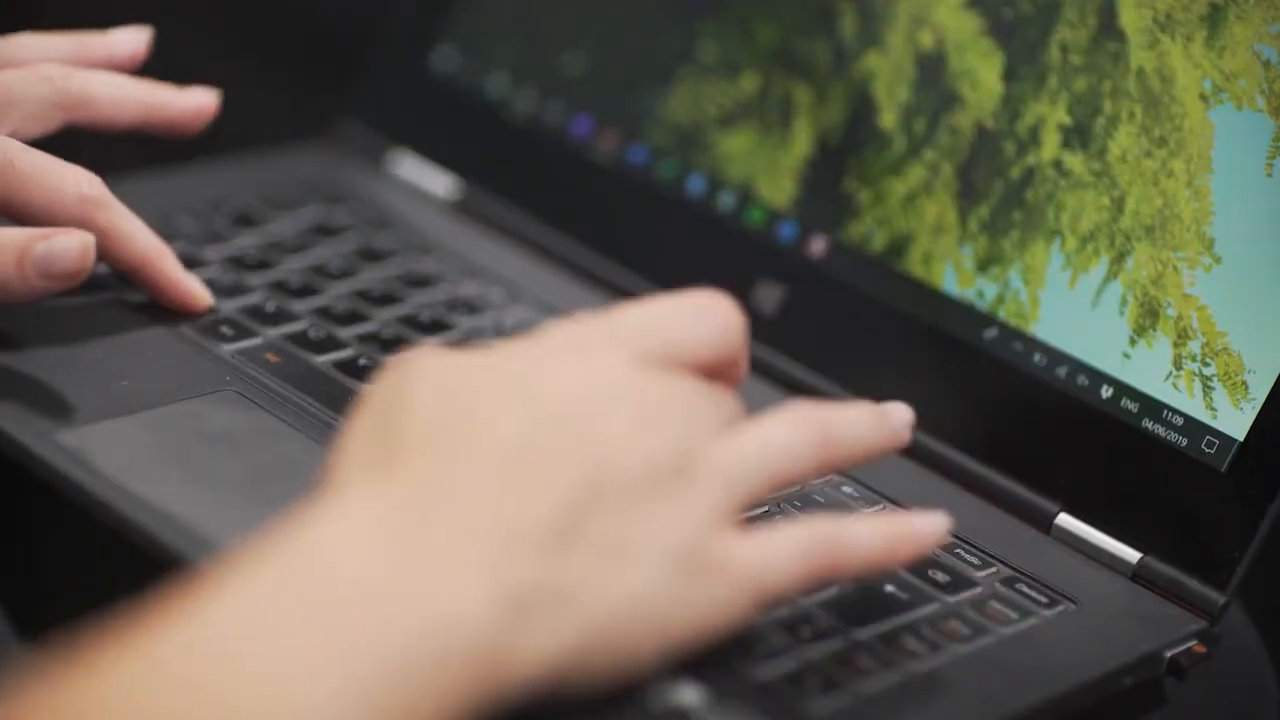
key("Win+P")
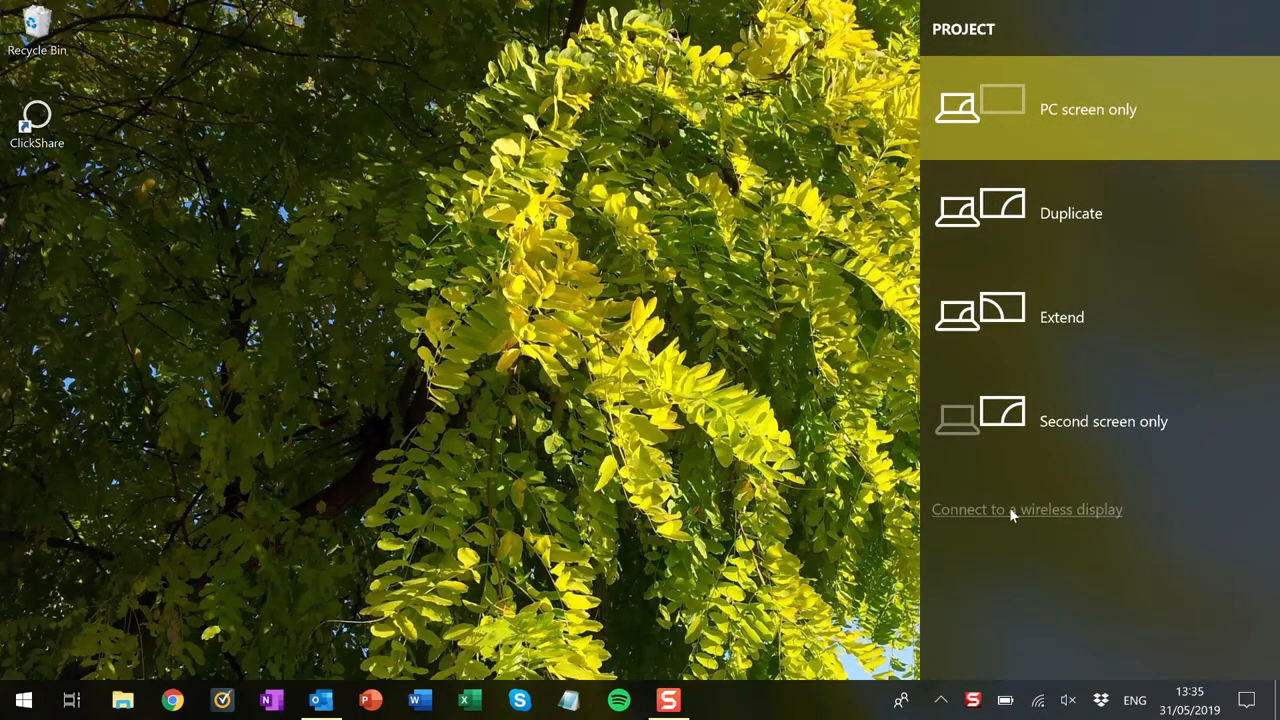
left_click(1027, 509)
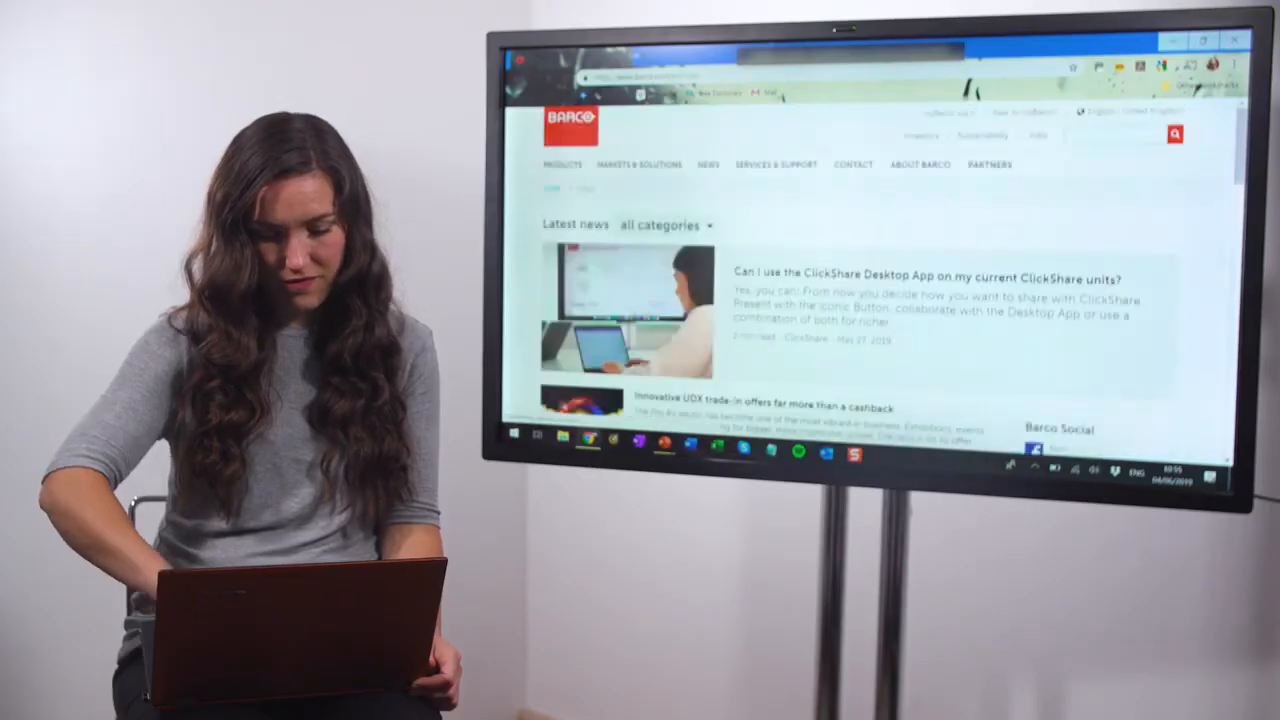
Step: Scroll the mirrored Barco news page down to the Featured articles
scroll("down", 3)
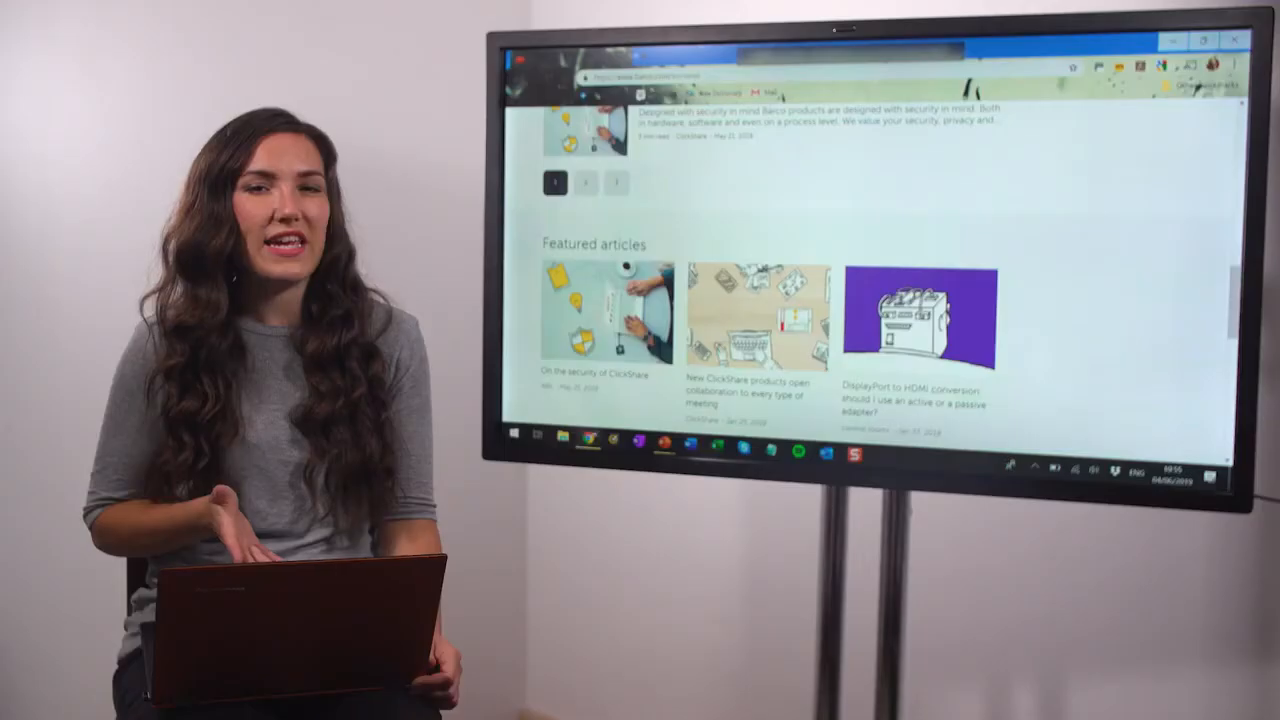